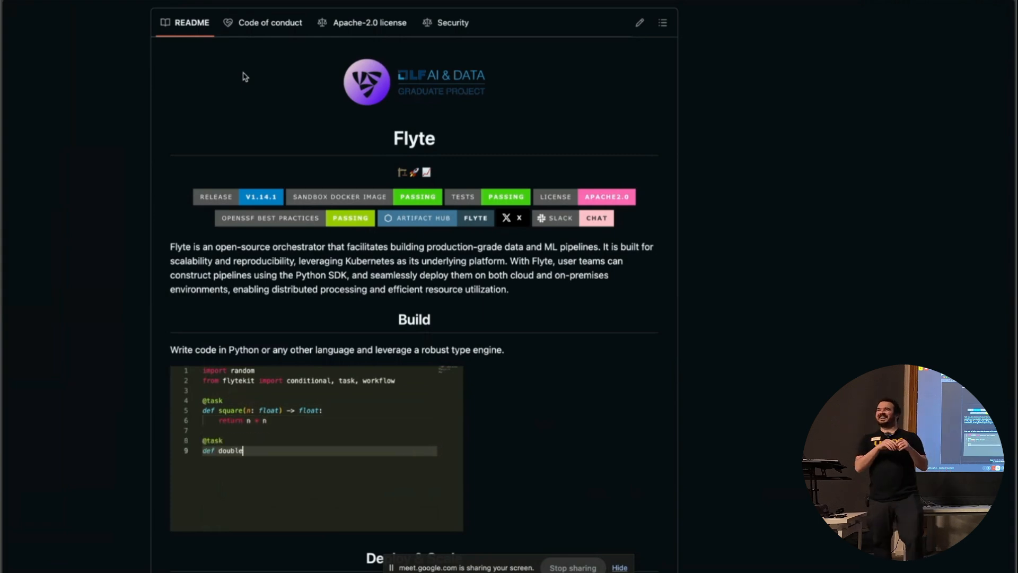
text((n: float) -> float:)
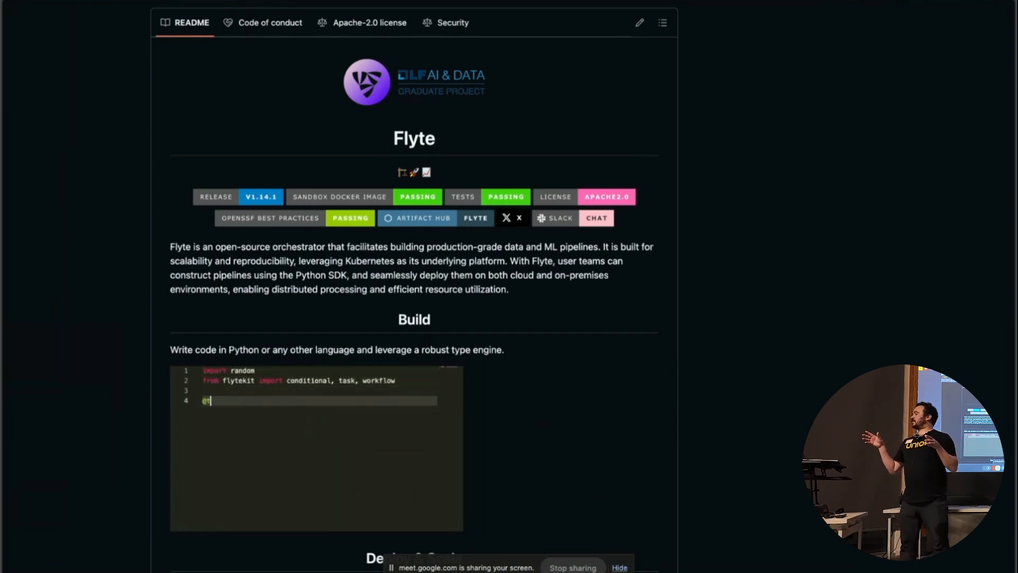
text(@task)
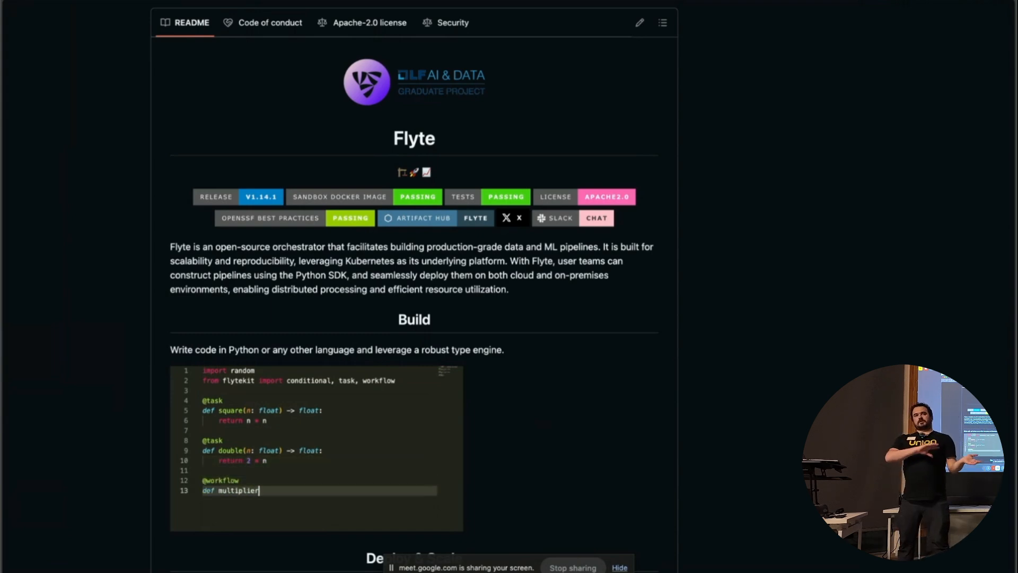
text((my_input: float))
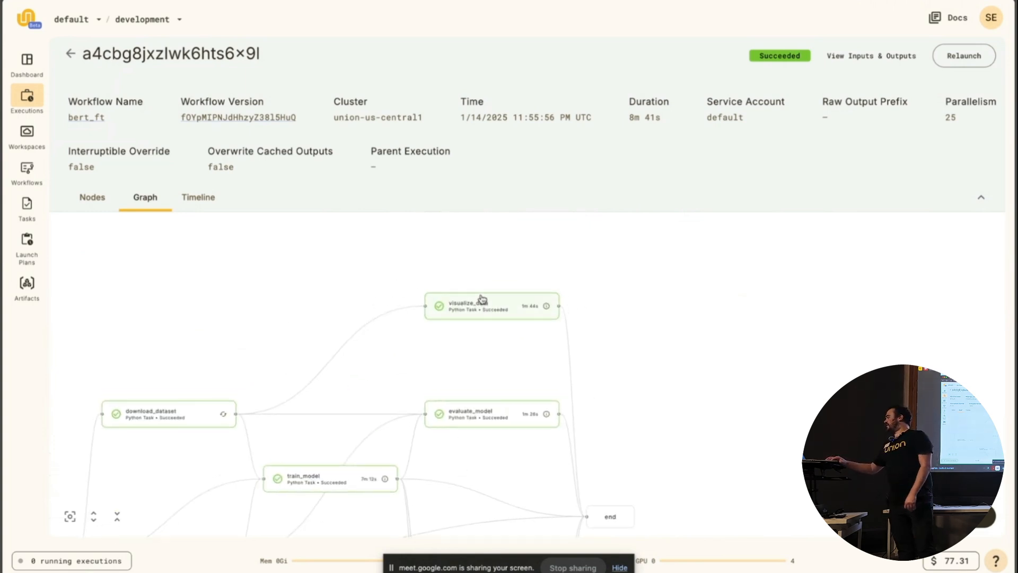
- View the visualize_data task details and its Flyte Deck label-distribution report, then close both
click(491, 306)
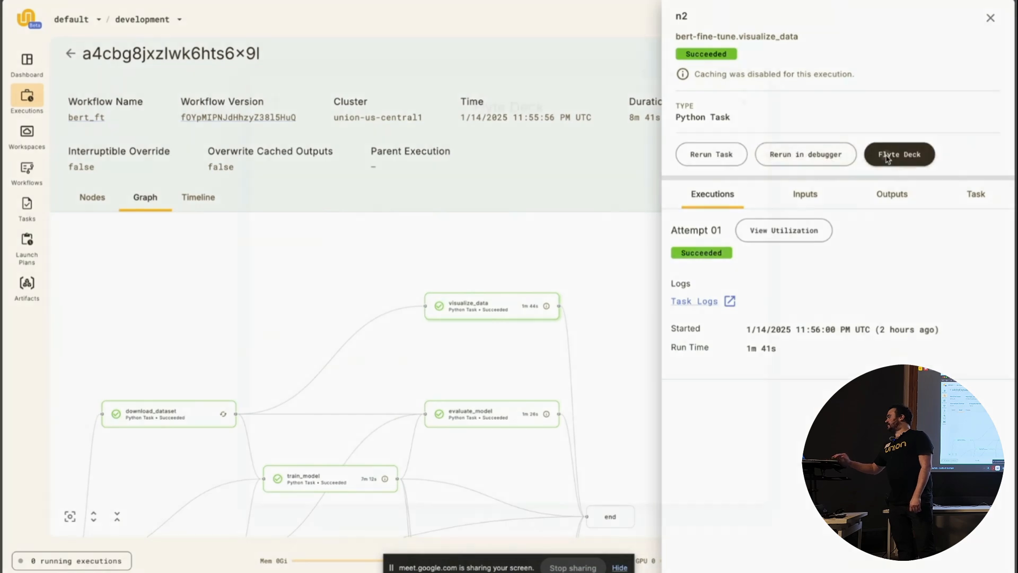
click(898, 154)
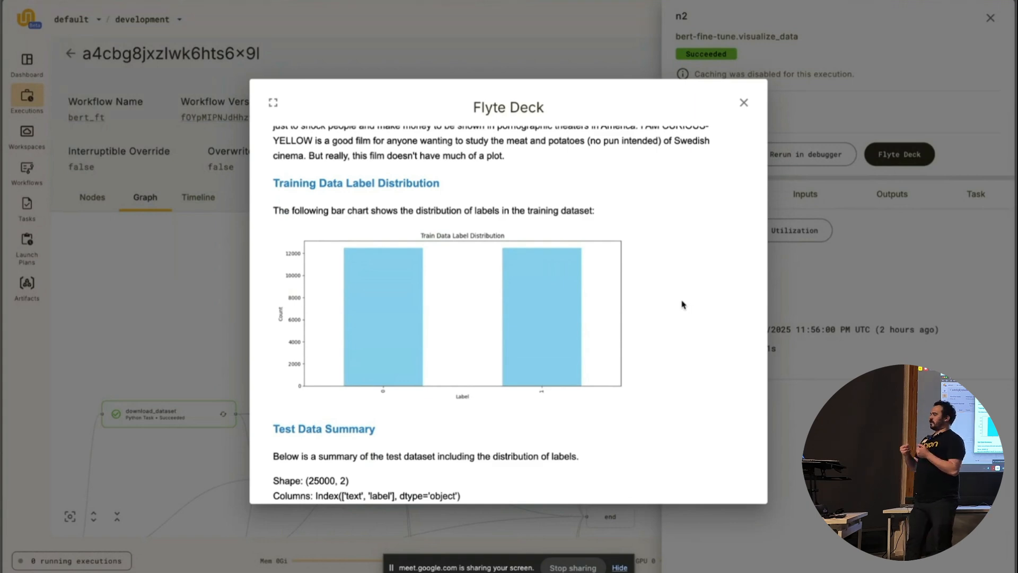
click(743, 103)
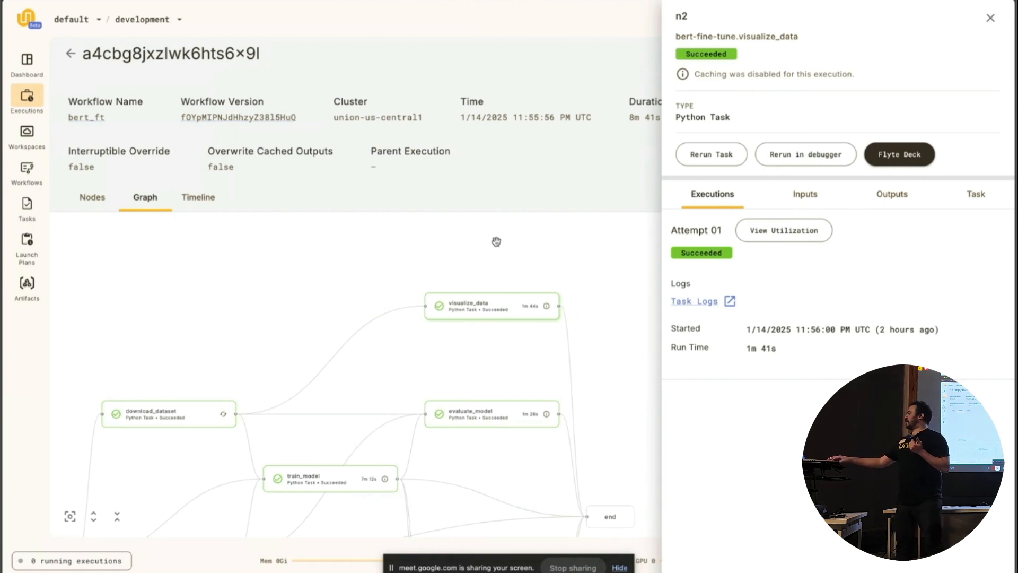
click(990, 18)
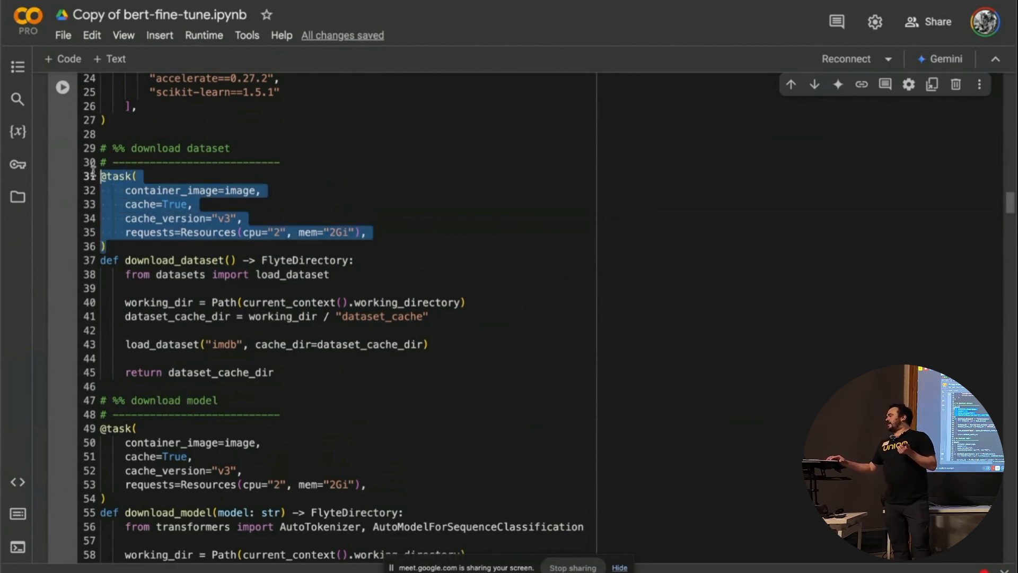
click(262, 190)
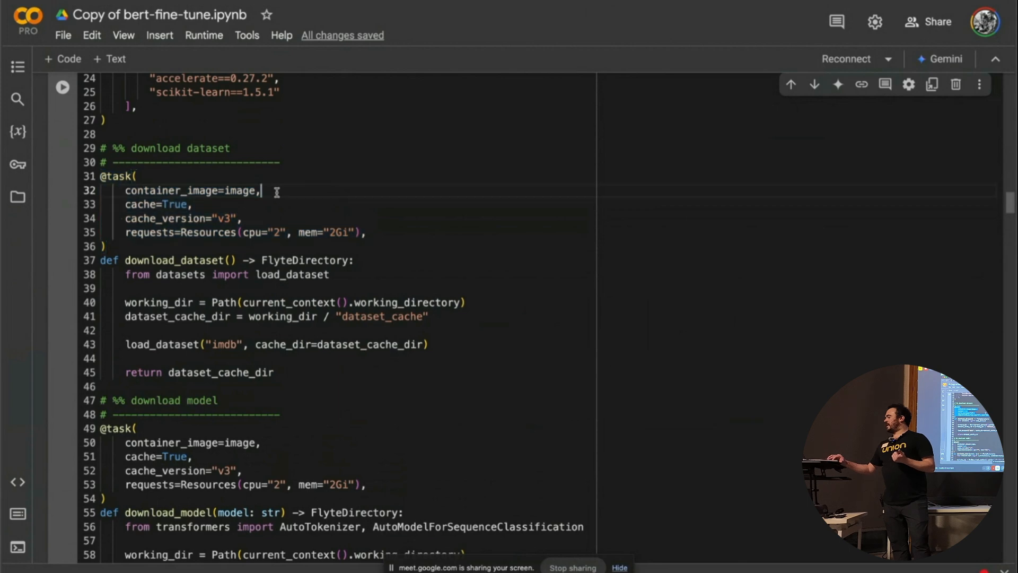
double_click(191, 190)
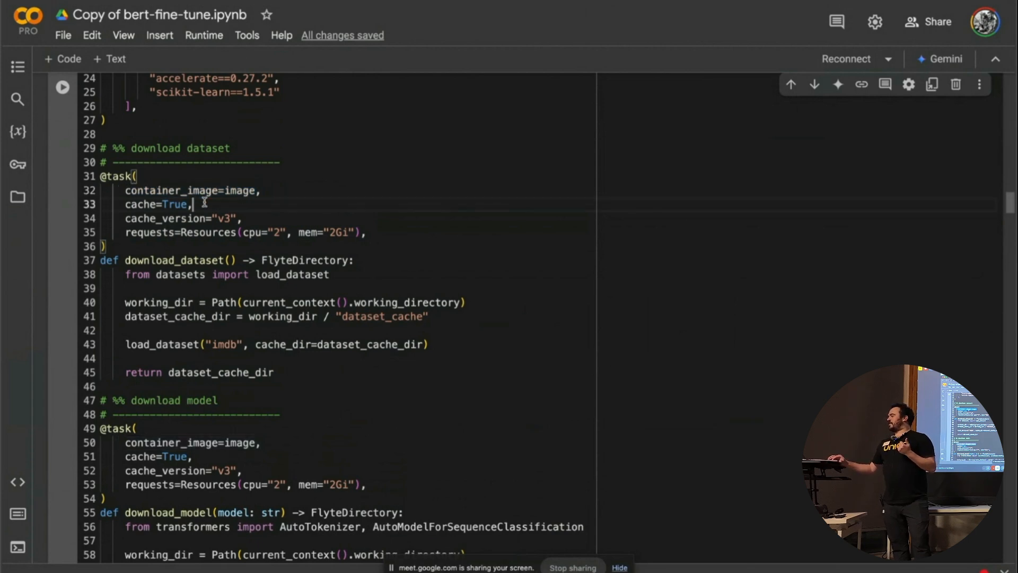
double_click(195, 218)
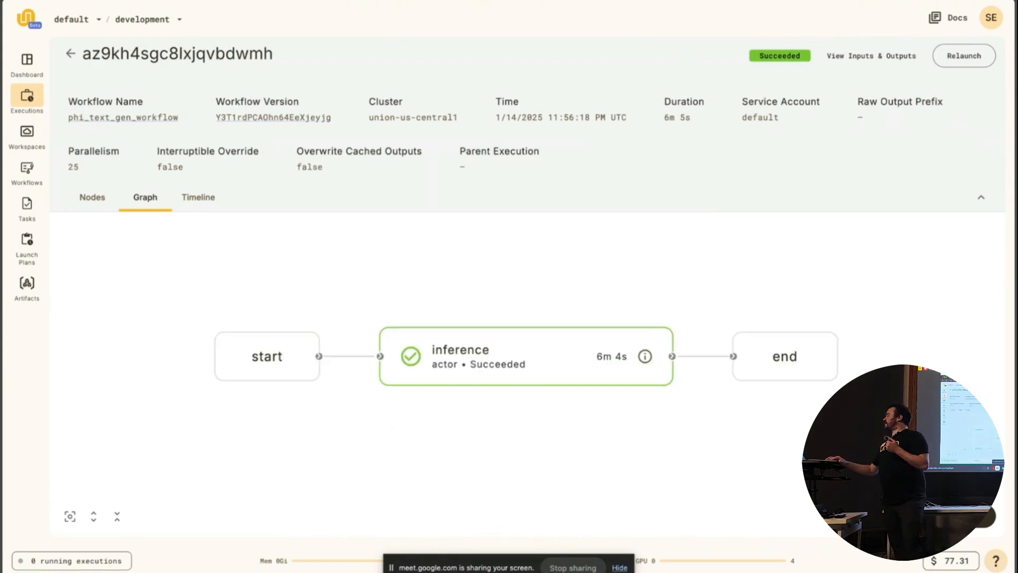
mouse_move(507, 357)
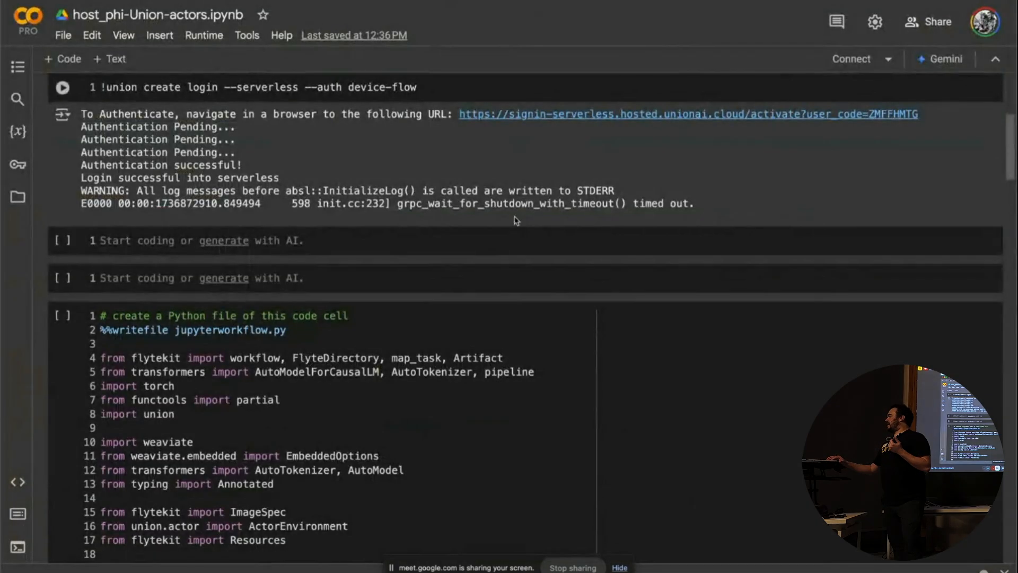
scroll(down, 3)
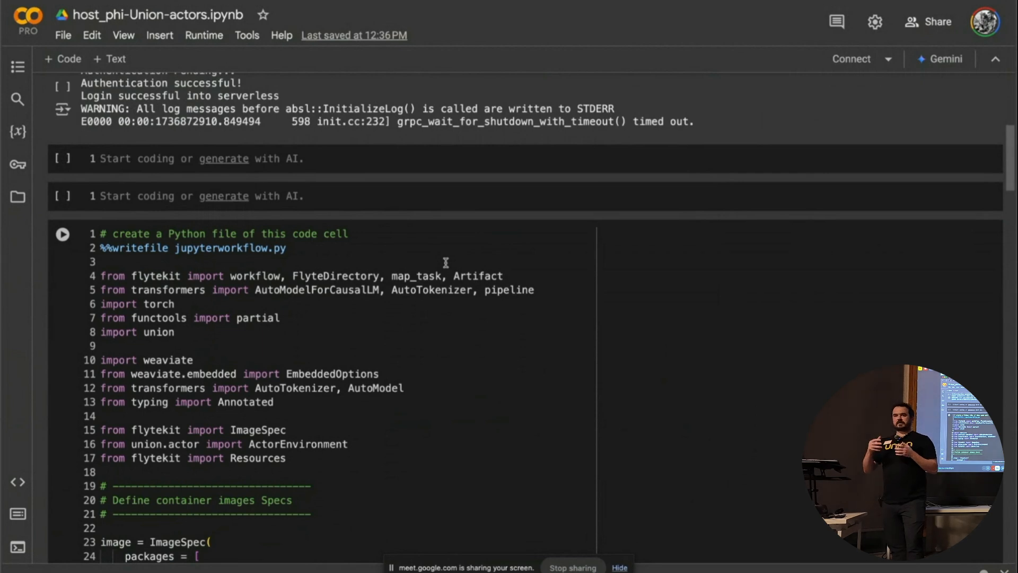
scroll(down, 3)
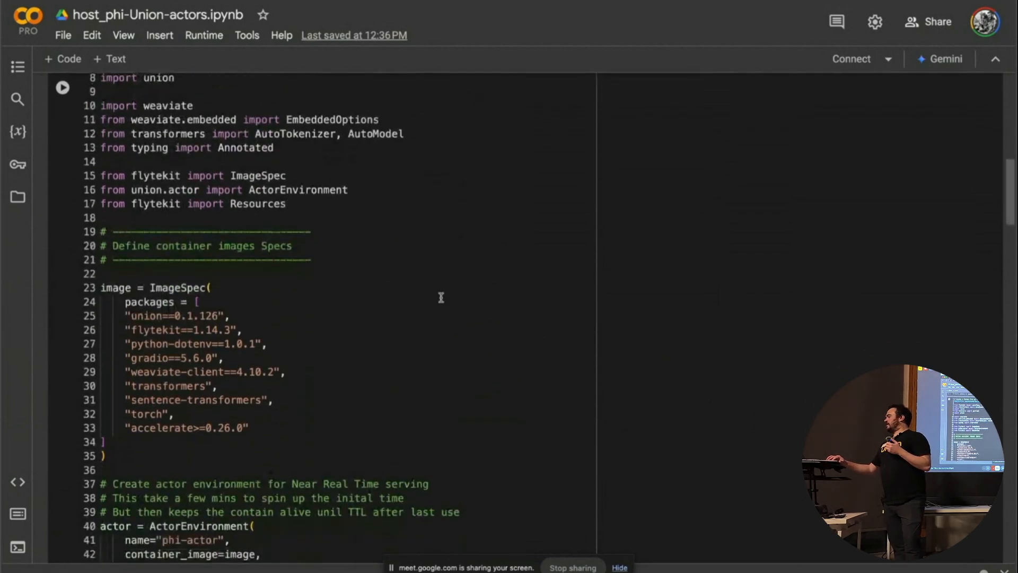
mouse_move(351, 316)
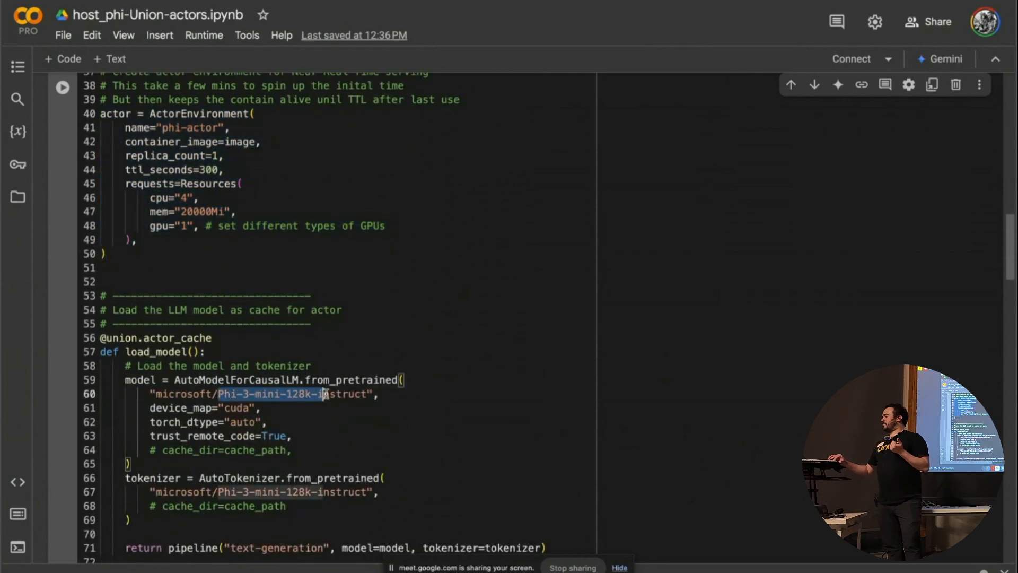
scroll(down, 3)
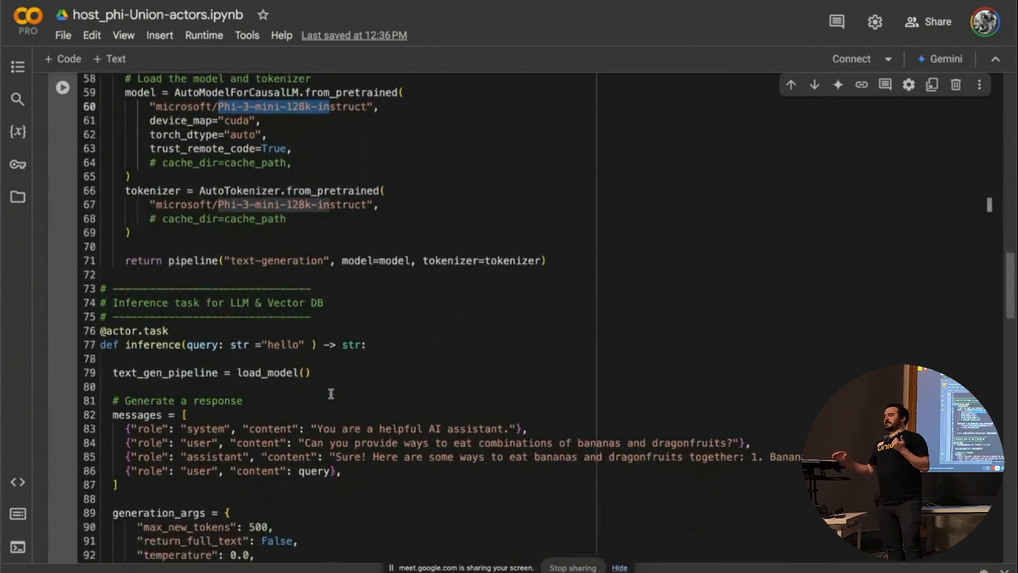
scroll(down, 3)
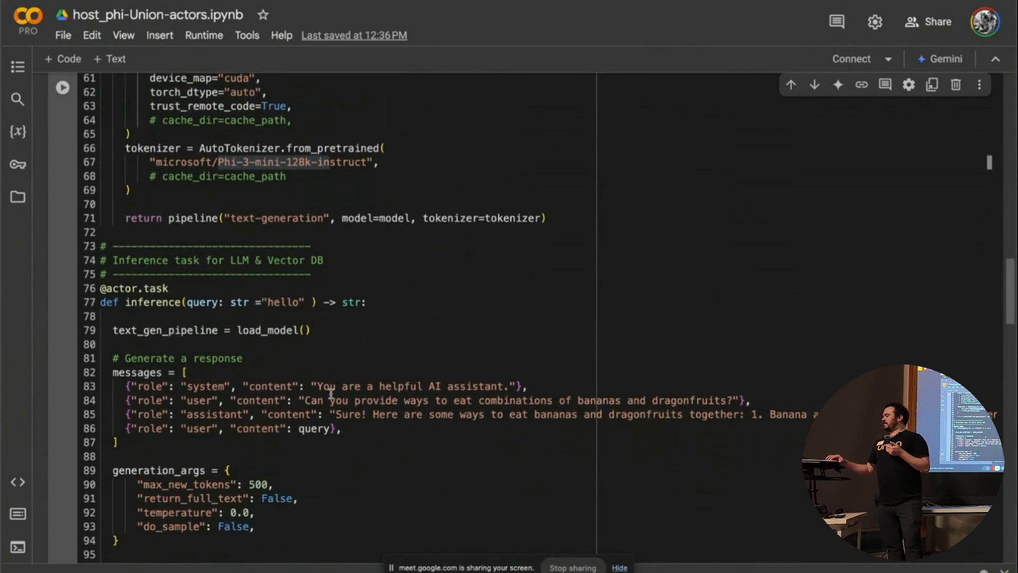